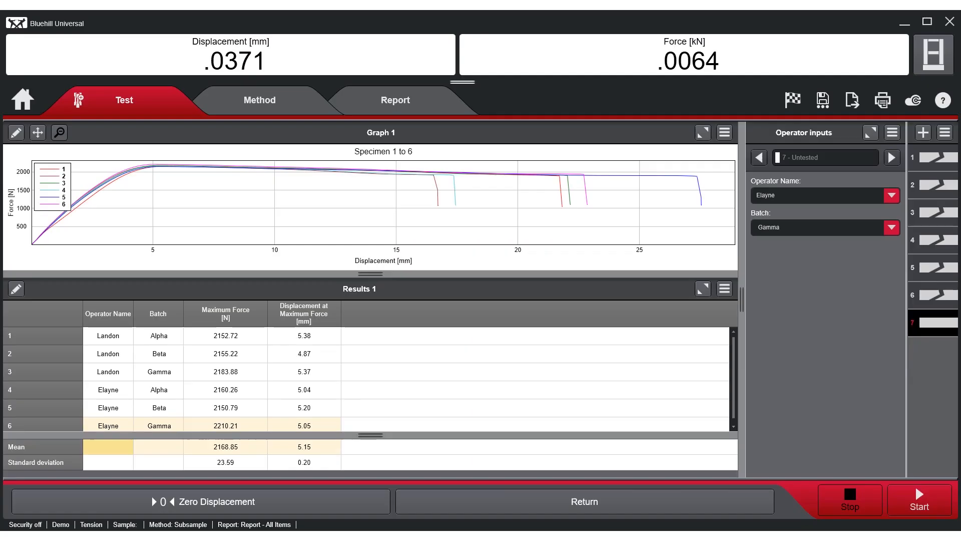
pyautogui.moveTo(66, 390)
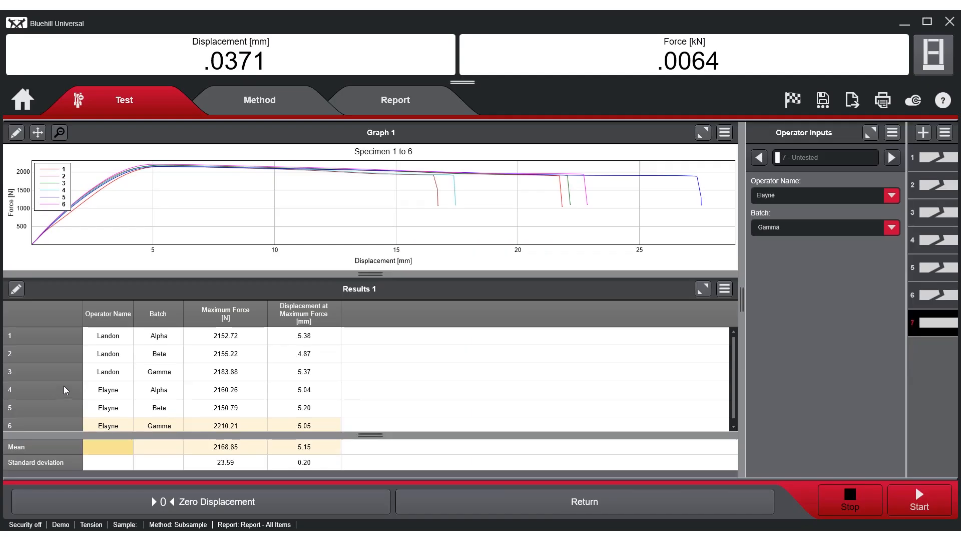
pyautogui.moveTo(263, 368)
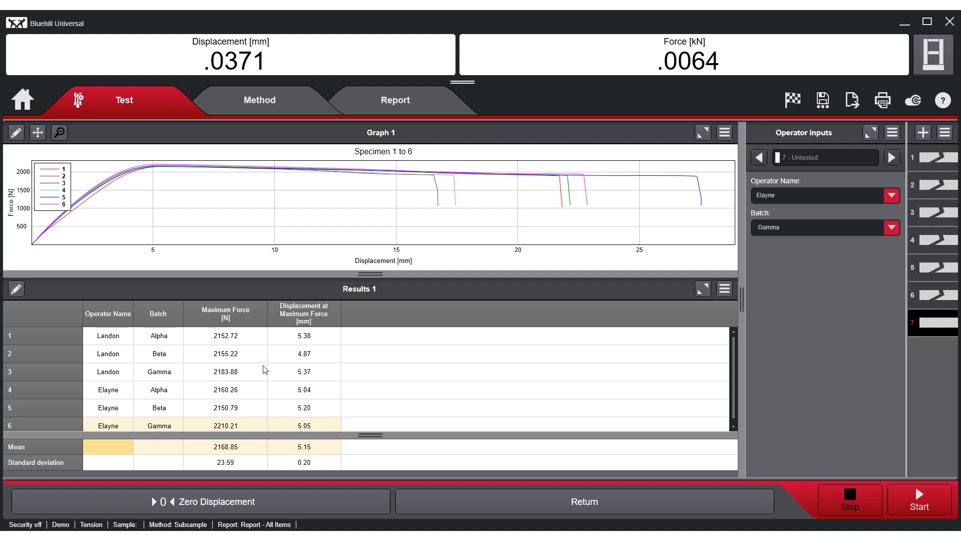
pyautogui.moveTo(587, 380)
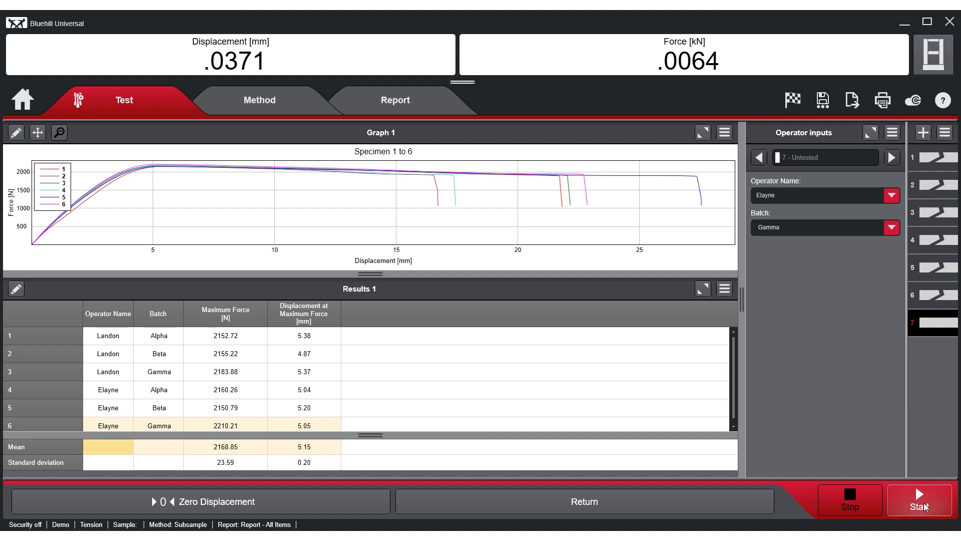
# Run the test on specimen 7 (Elayne, Gamma) until it completes
pyautogui.click(919, 506)
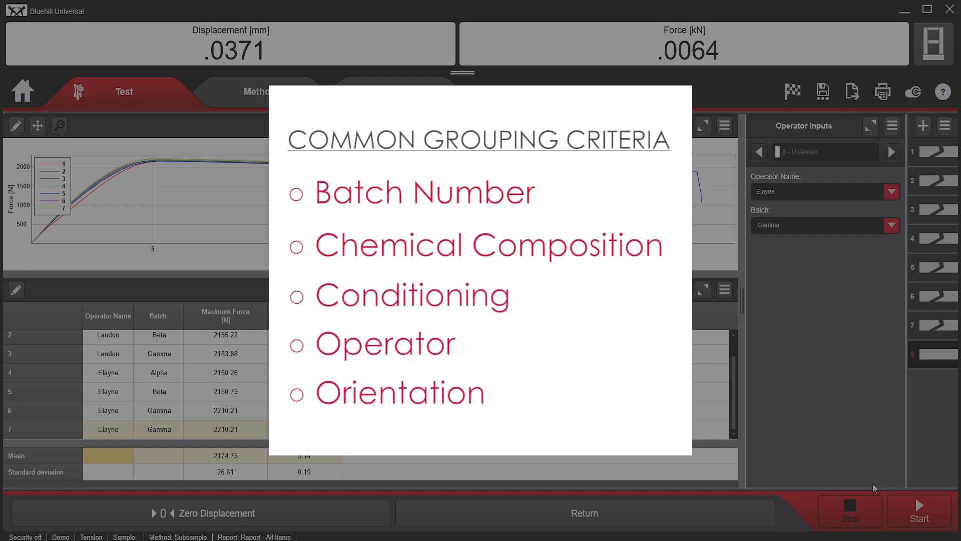
pyautogui.moveTo(840, 480)
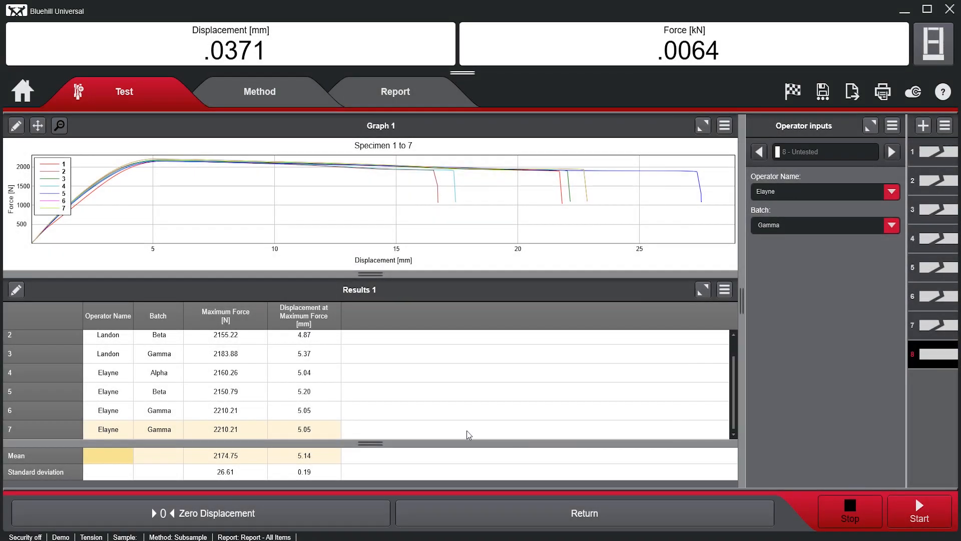
pyautogui.moveTo(167, 321)
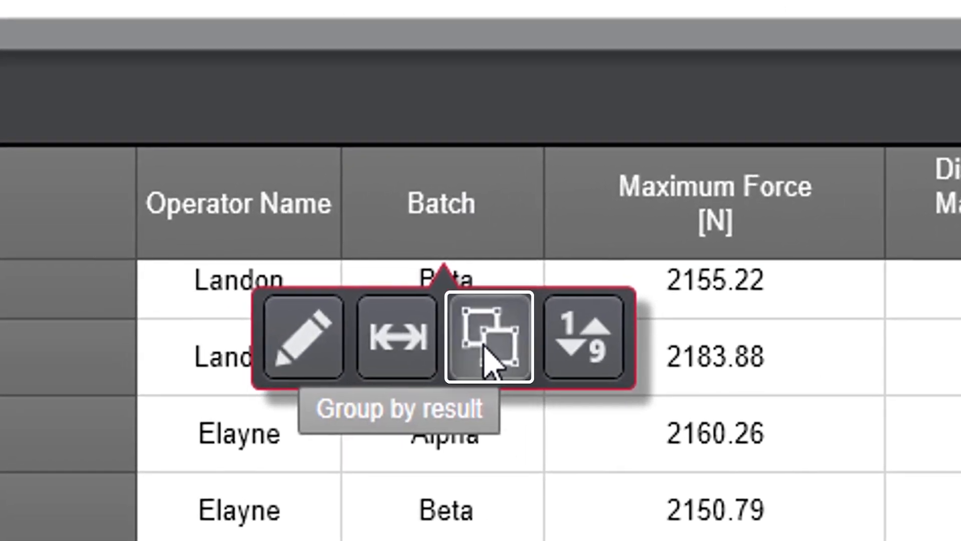
# Group Results 1 by the Batch column to get per-batch mean and standard deviation
pyautogui.click(488, 342)
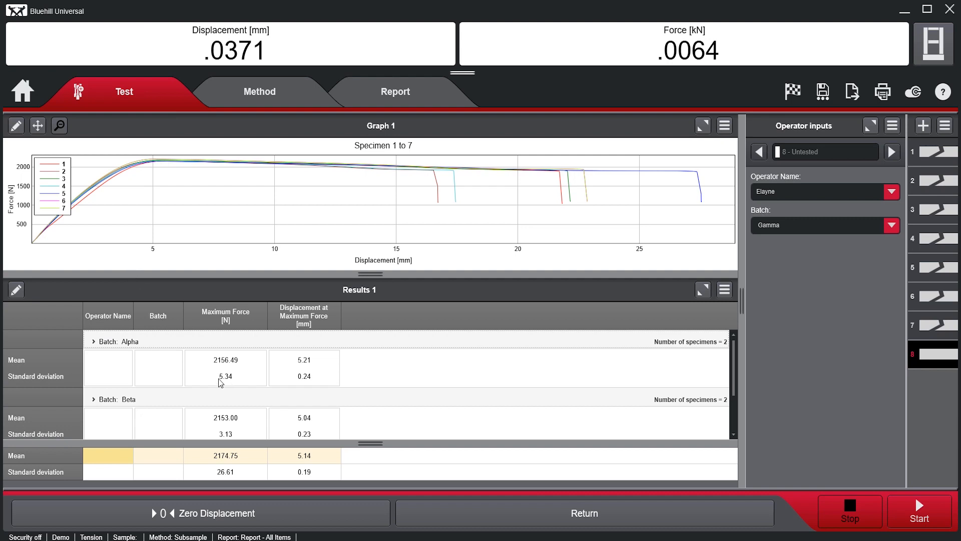
pyautogui.moveTo(129, 341)
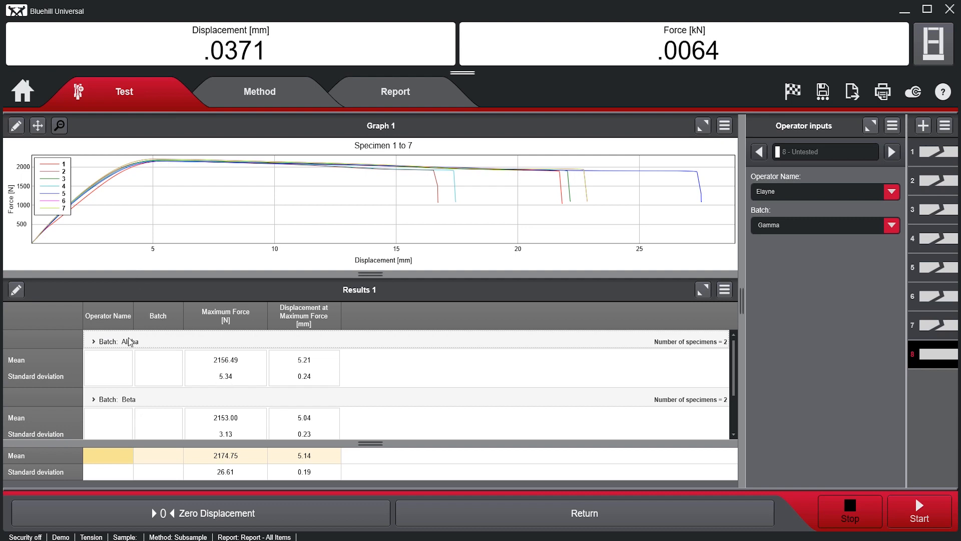
# Expand the Alpha, Beta and Gamma batch groups in the results table
pyautogui.click(93, 341)
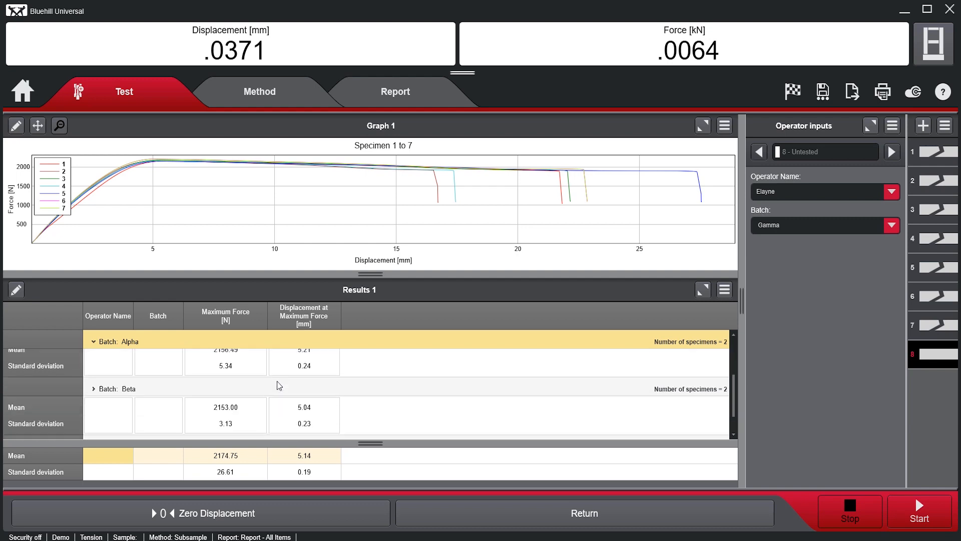
pyautogui.click(93, 389)
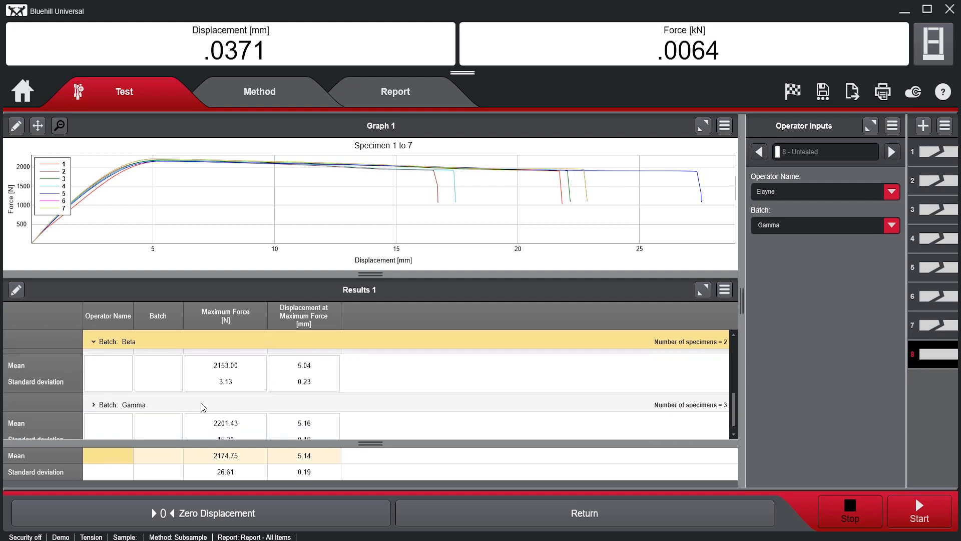
pyautogui.click(95, 404)
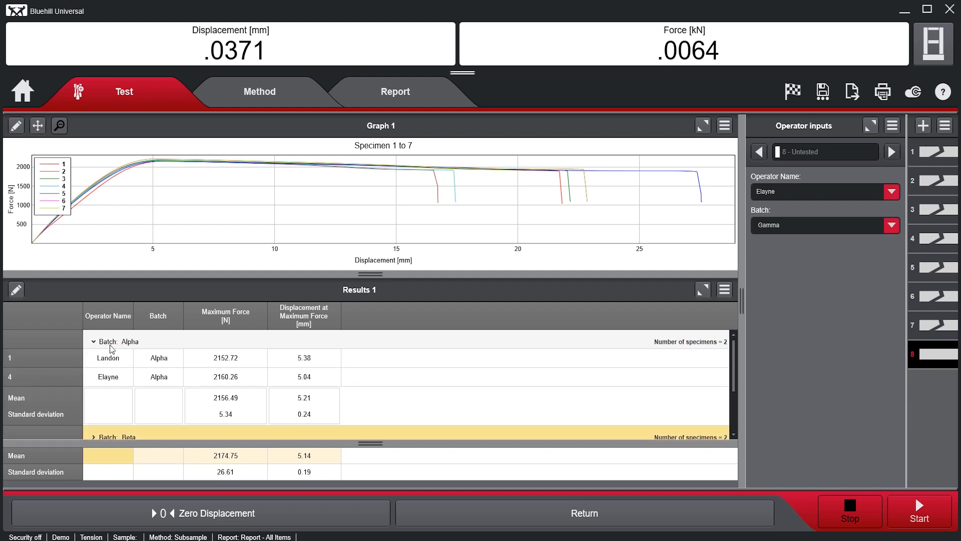
# Show the report preview and scroll through the Alpha, Beta and Gamma batch tables
pyautogui.click(395, 92)
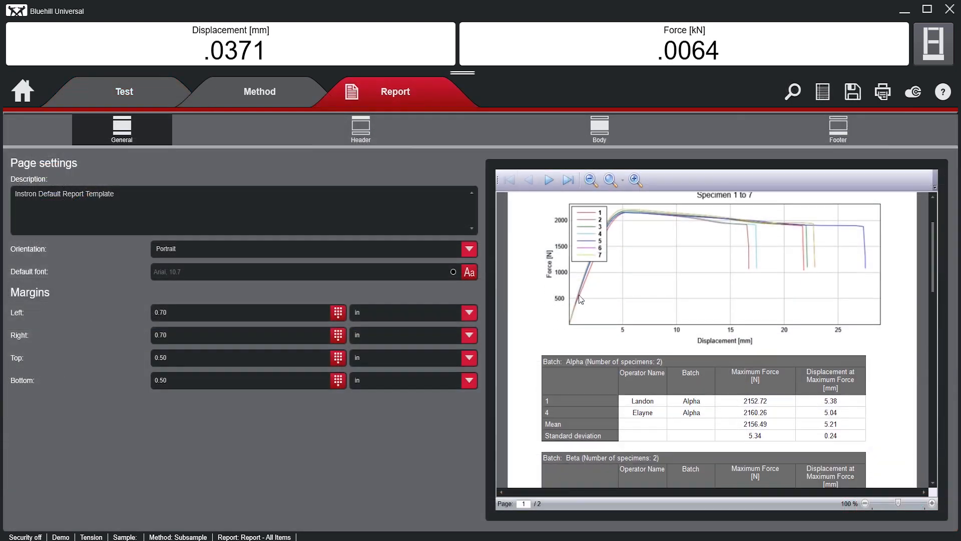
pyautogui.scroll(-3)
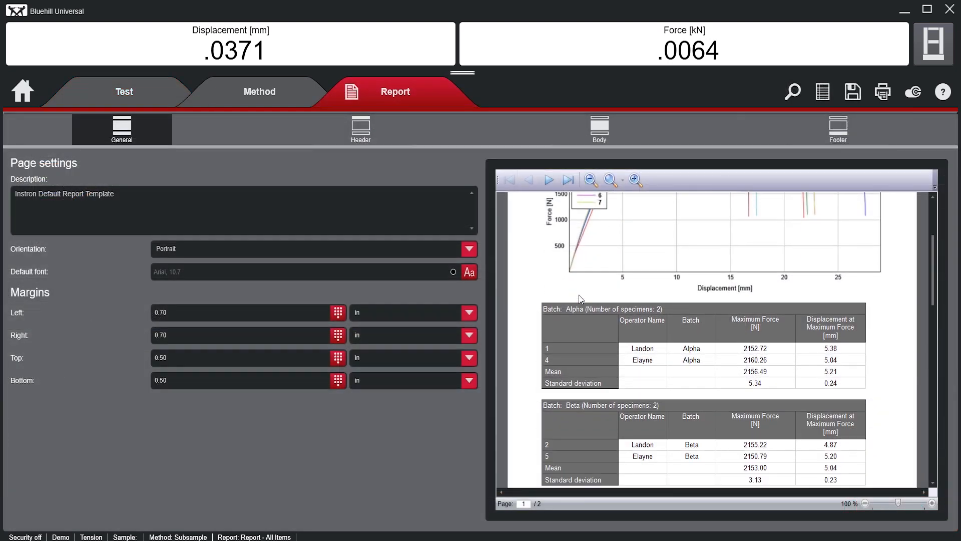
pyautogui.scroll(-3)
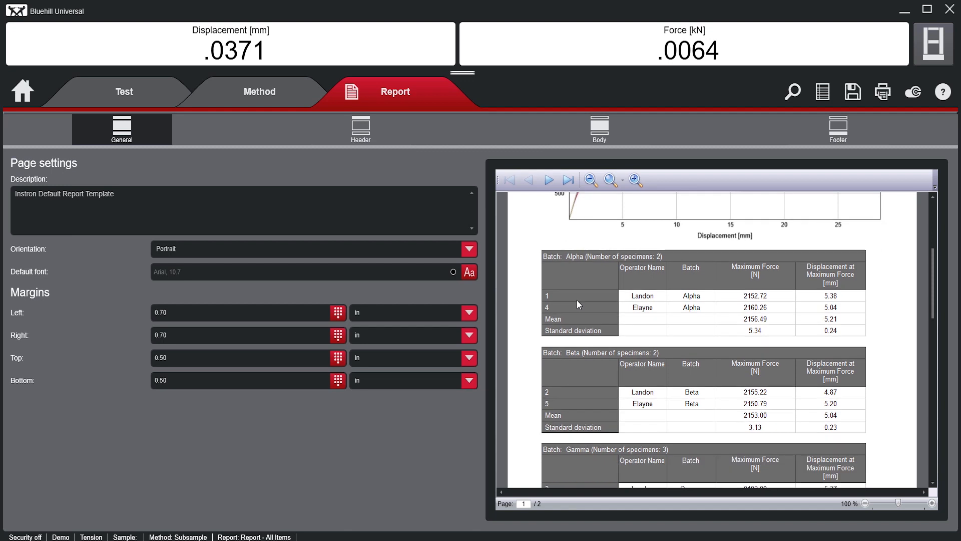